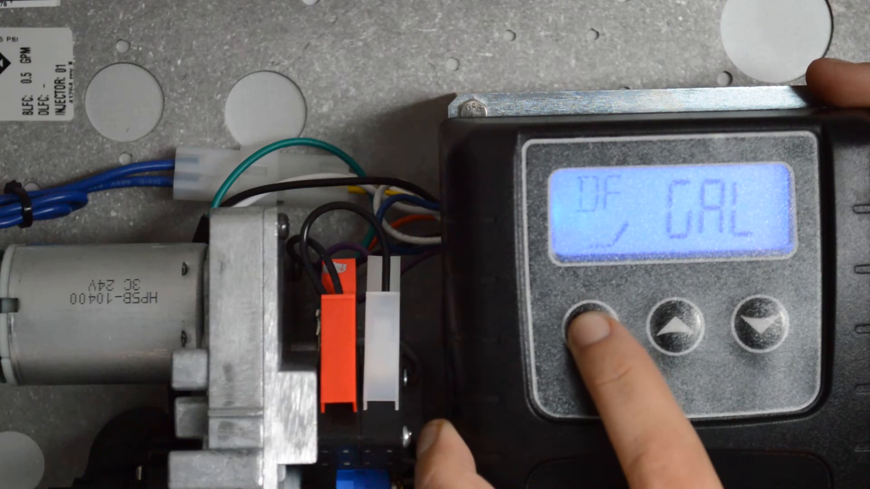
Accept DF GAL as the flow unit and advance to valve type VT dF1b
{"action": "left_click", "coordinate": [593, 327]}
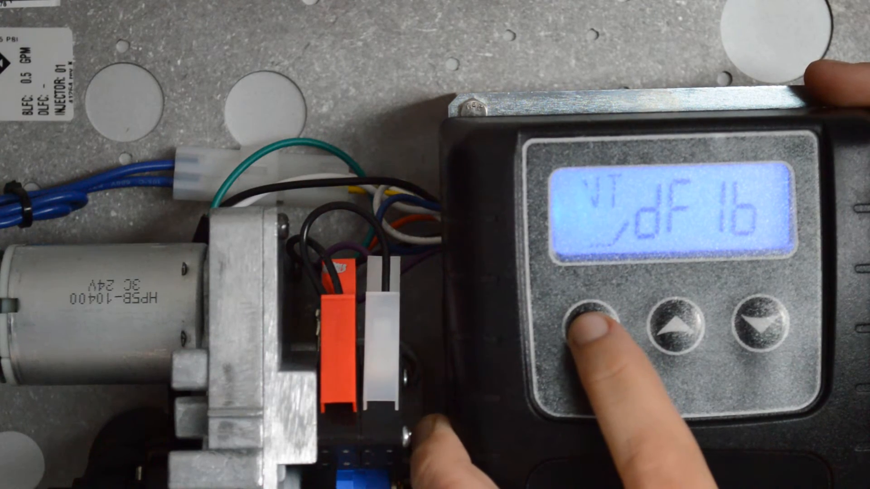